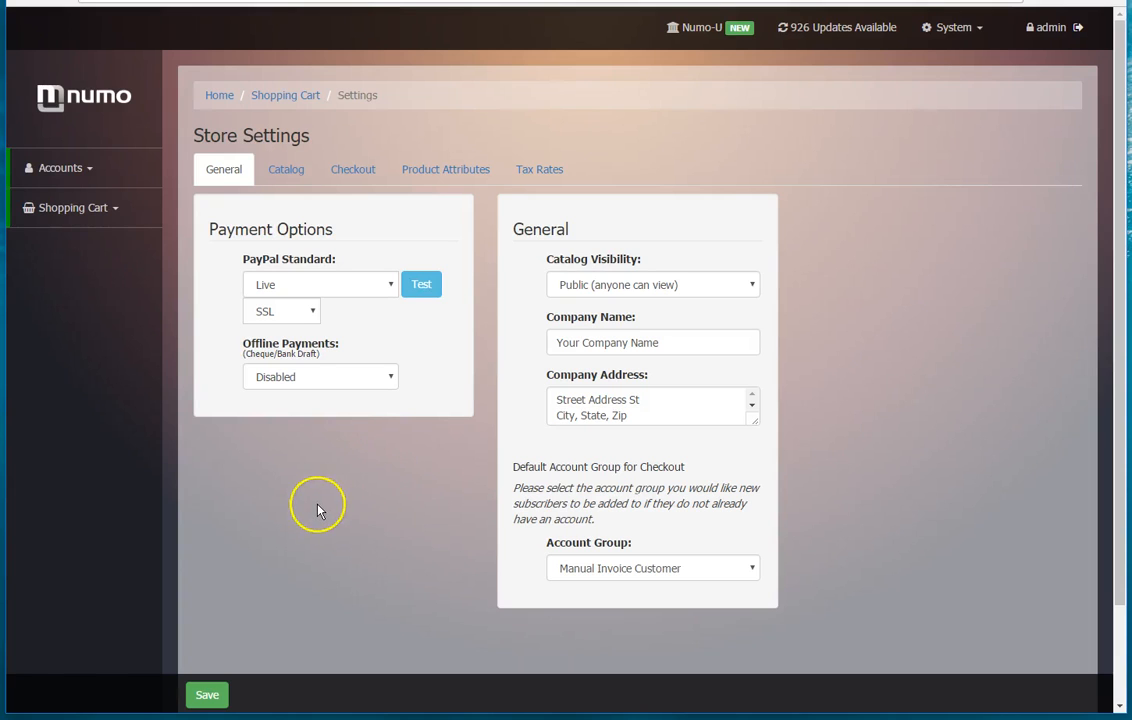
mouse_move(156, 376)
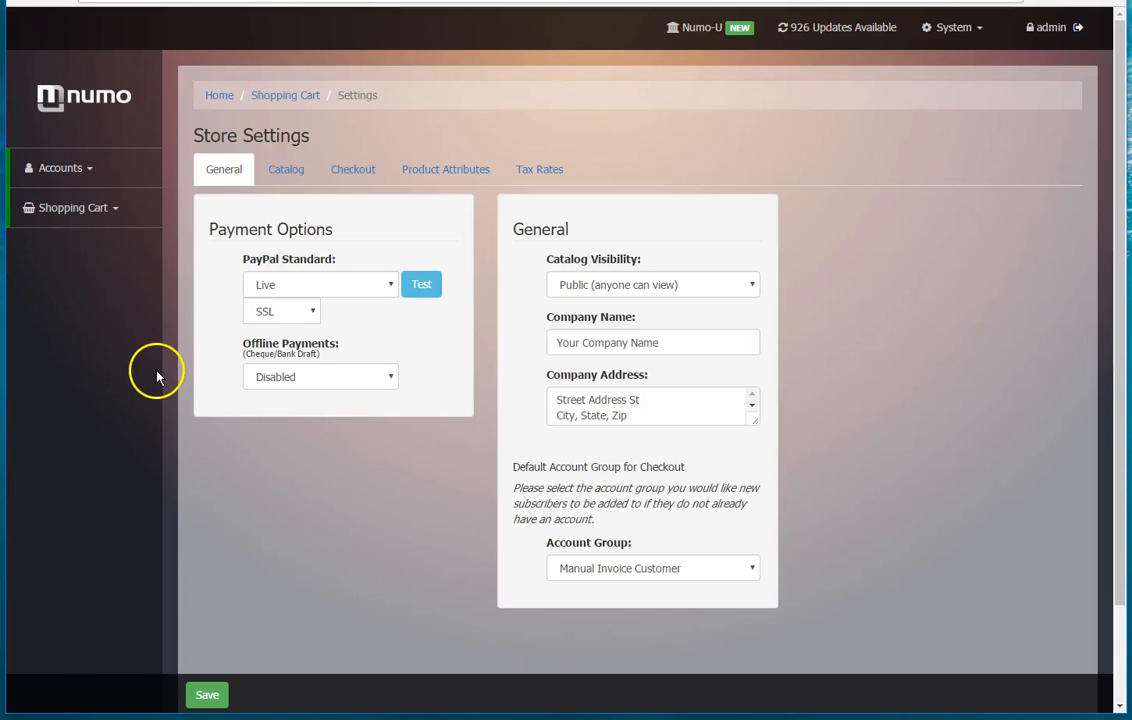
Switch Offline Payments from Disabled to Live and save the store settings.
click(72, 206)
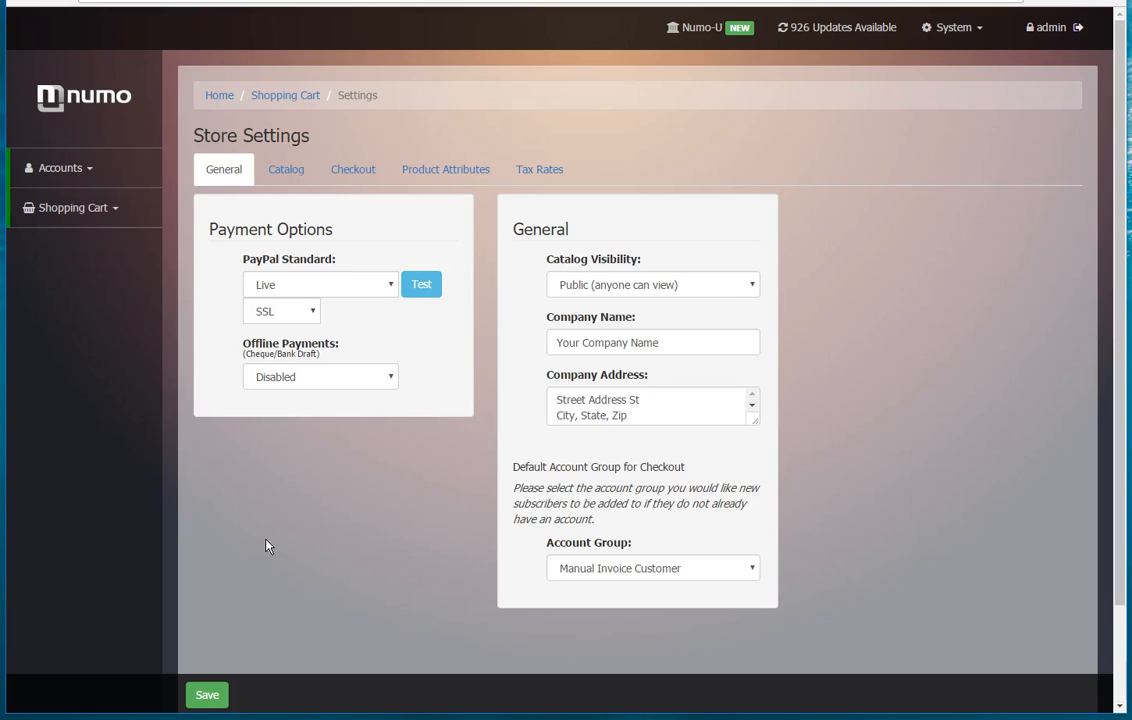
mouse_move(230, 430)
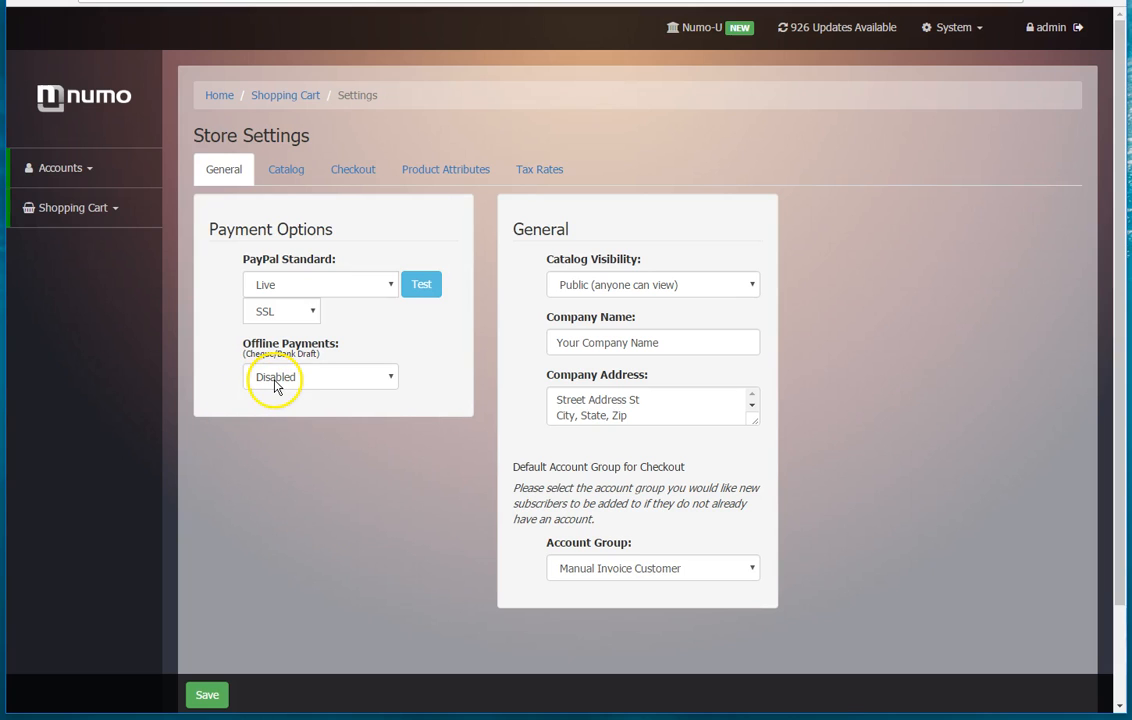
click(320, 376)
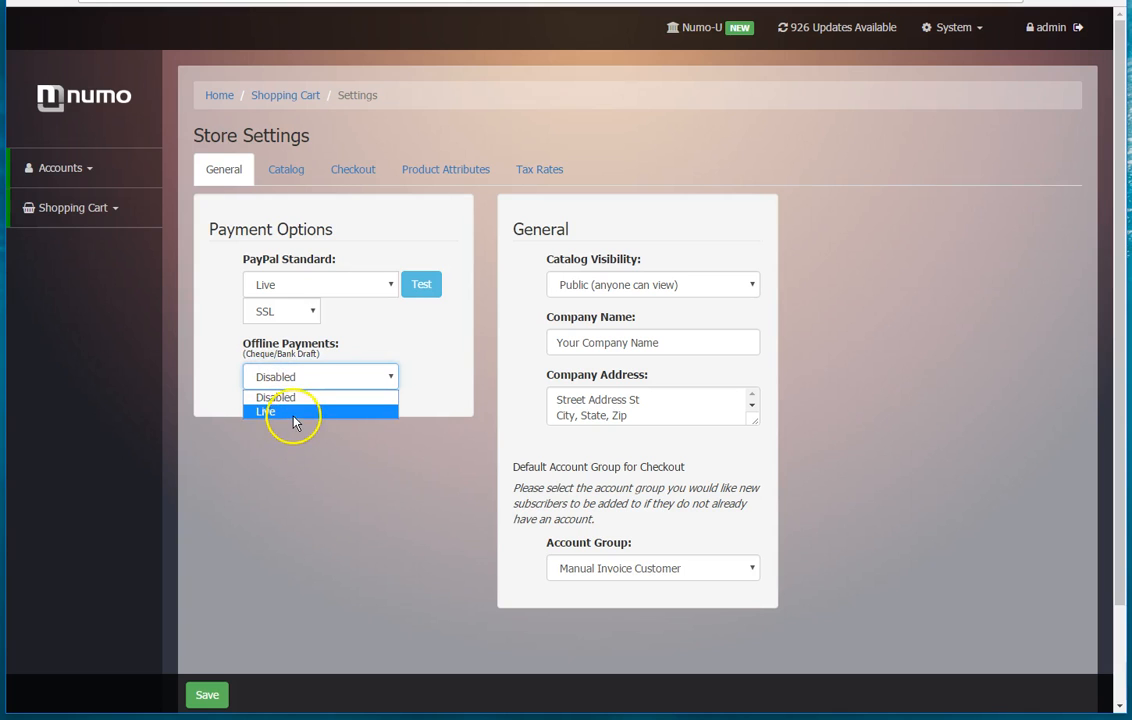
click(264, 412)
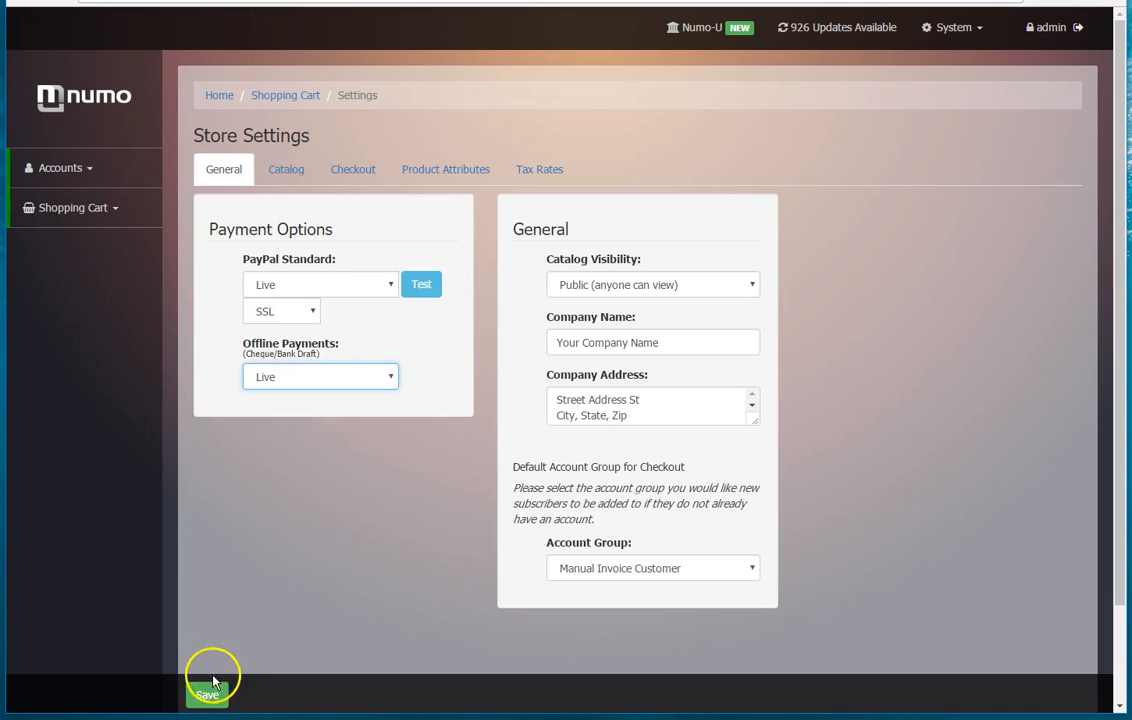
click(208, 692)
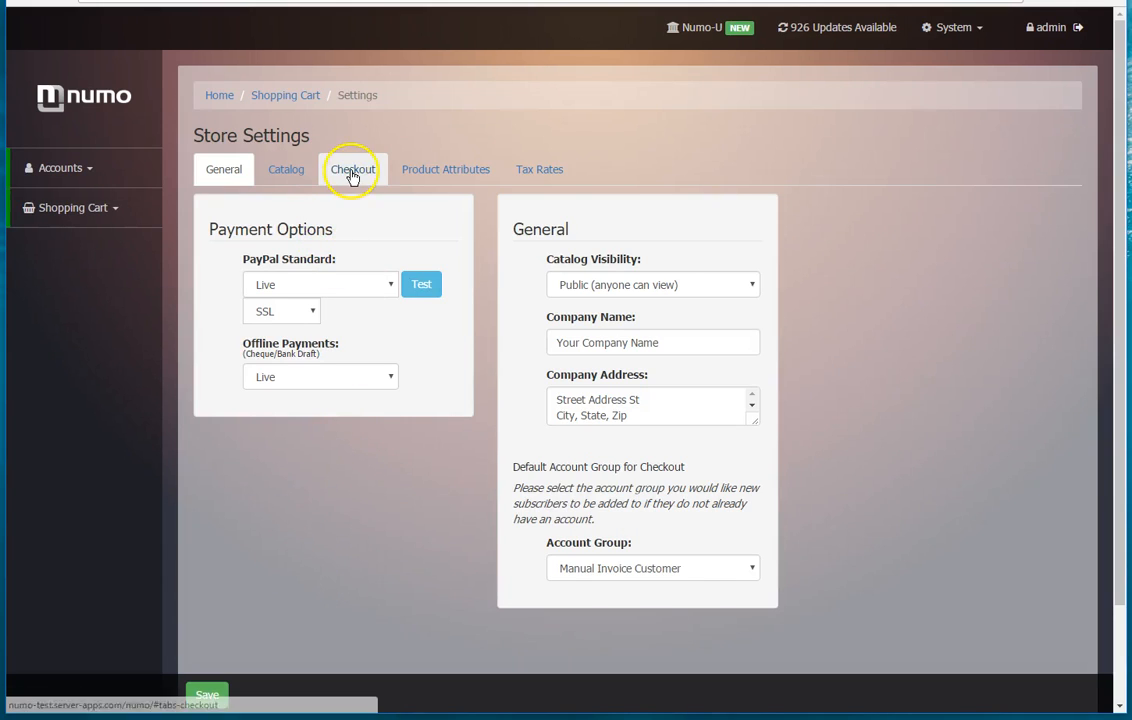
Show the Checkout settings and review the Accept Payment Types list with Invoice Customer.
click(352, 168)
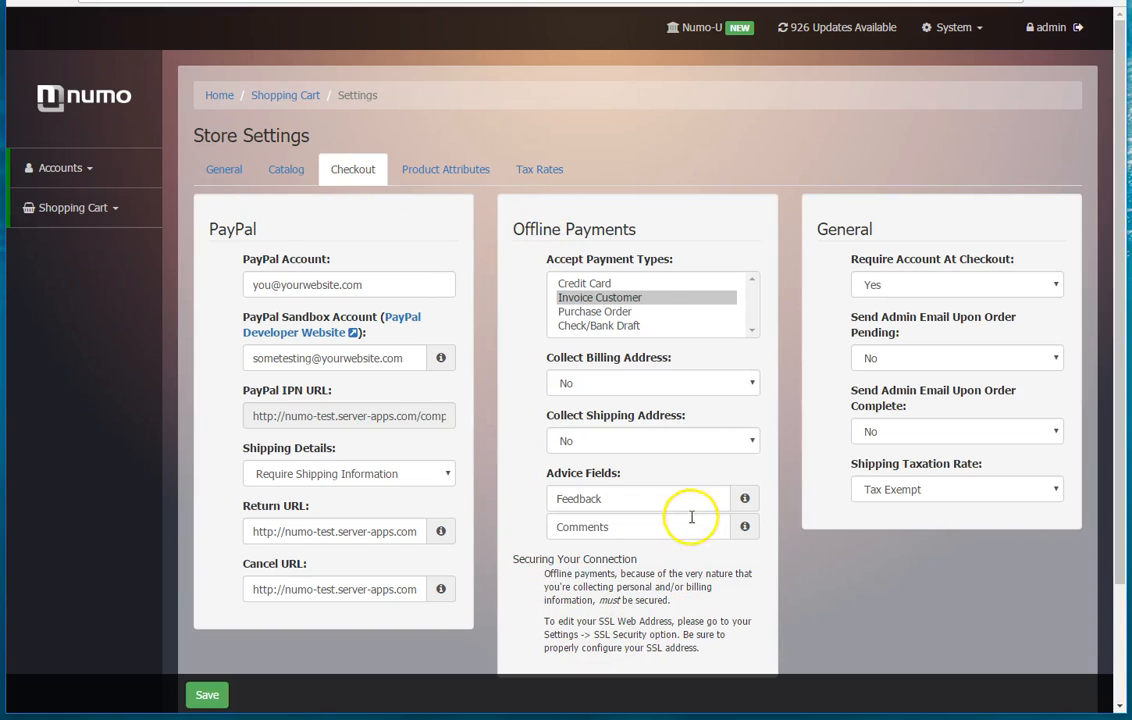
mouse_move(590, 284)
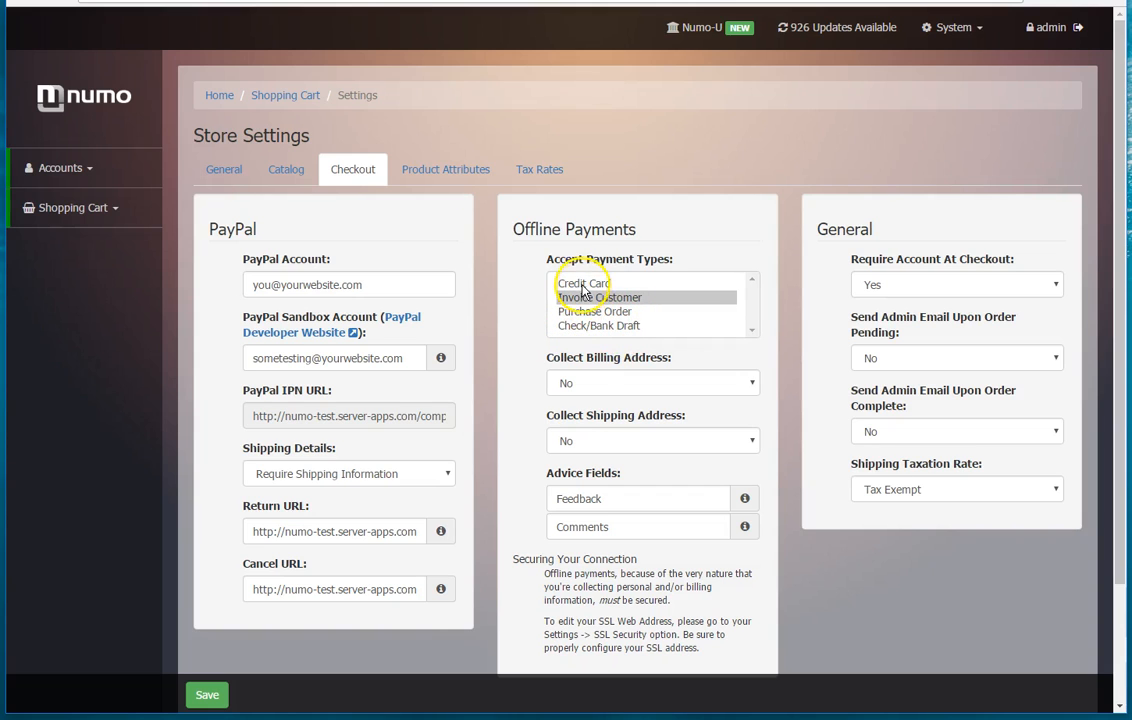
click(600, 296)
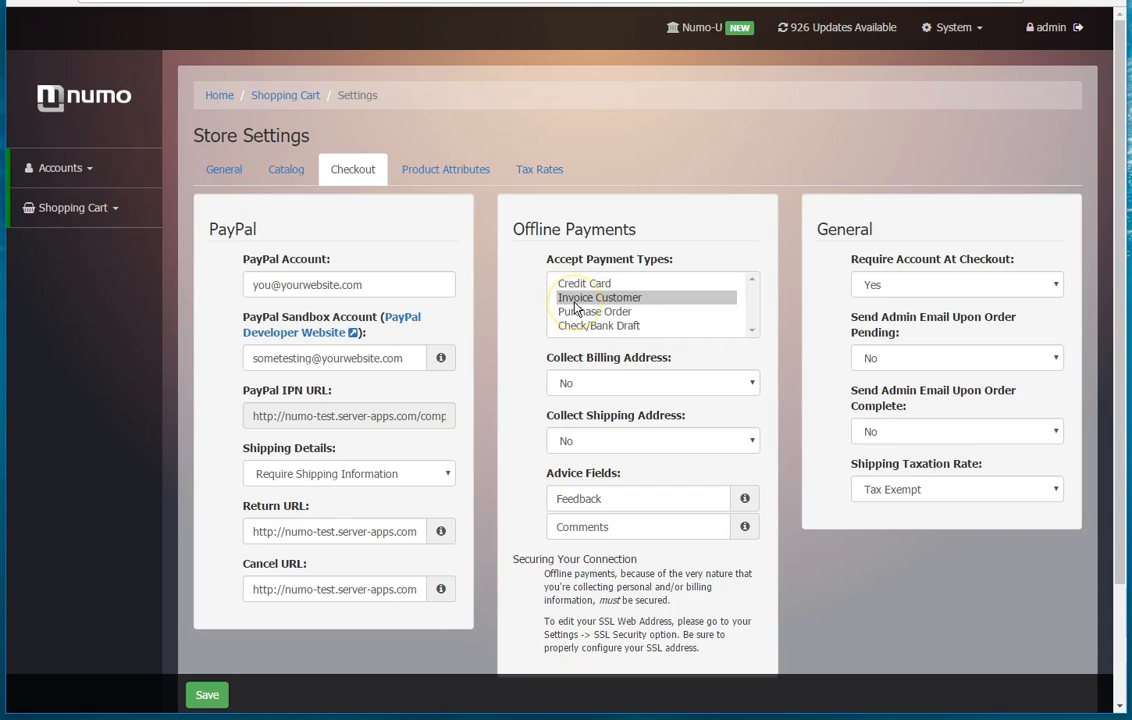
mouse_move(578, 352)
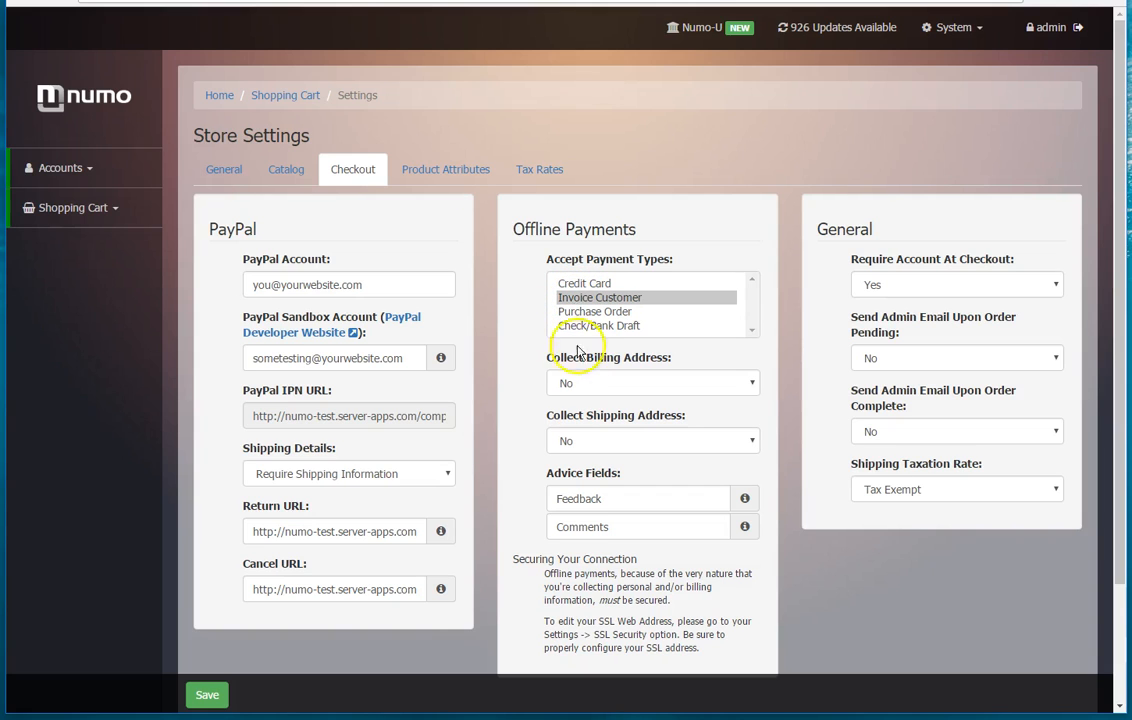
mouse_move(680, 392)
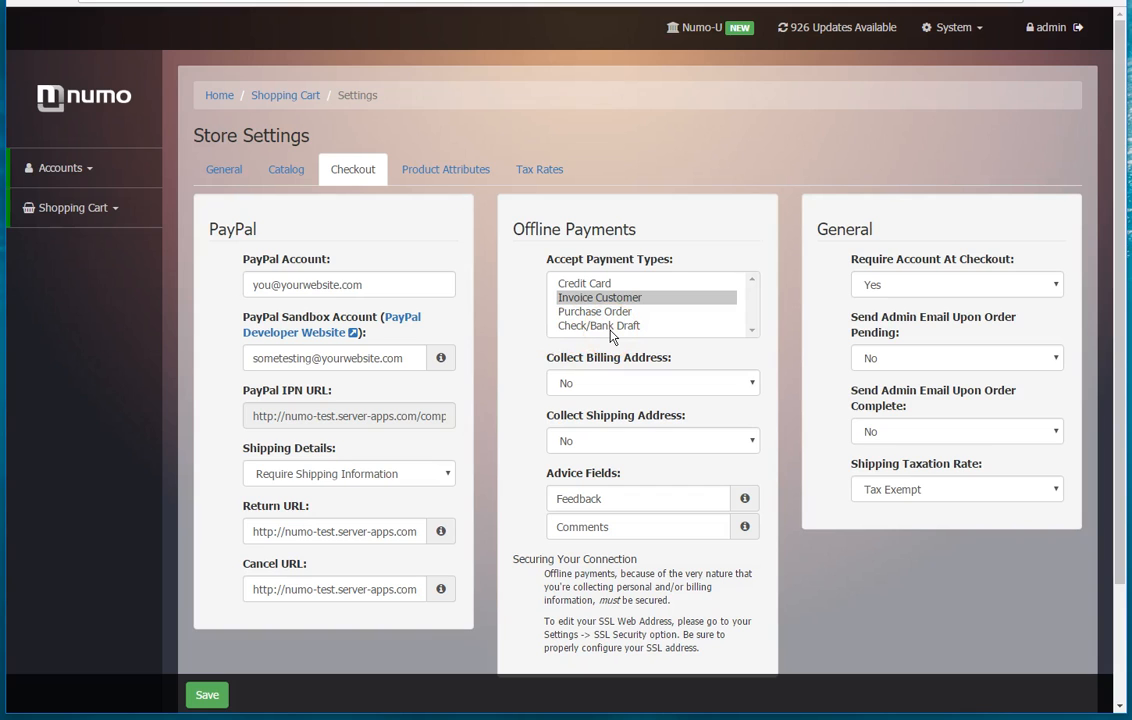
mouse_move(562, 404)
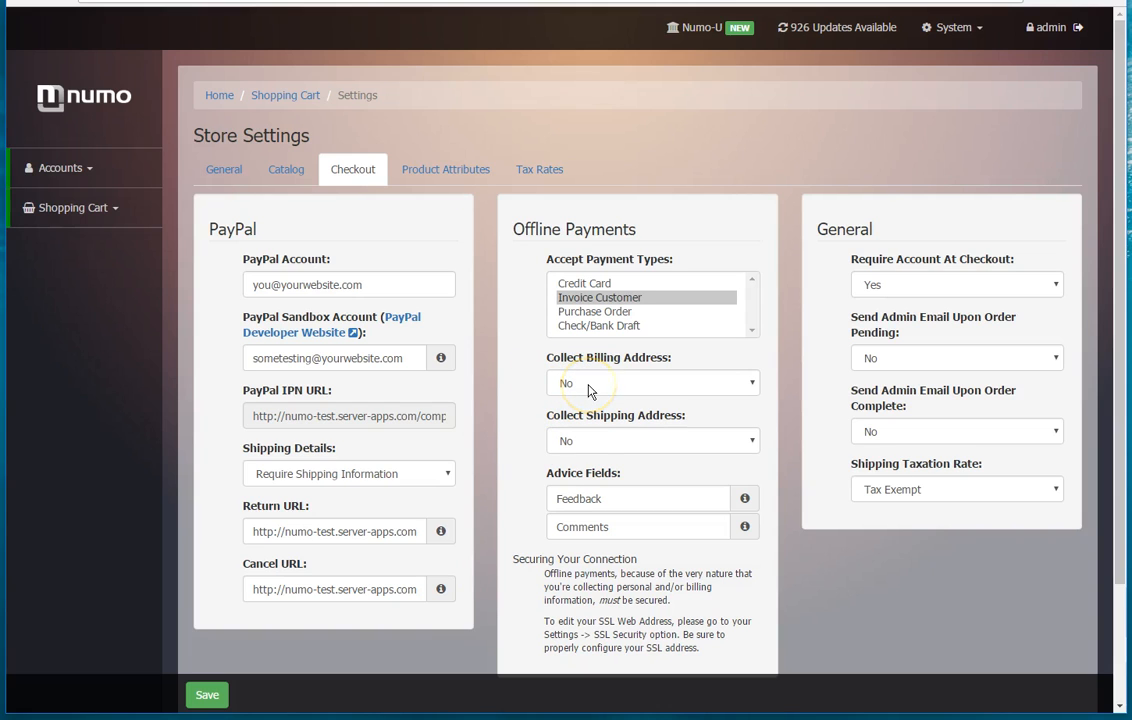
mouse_move(566, 440)
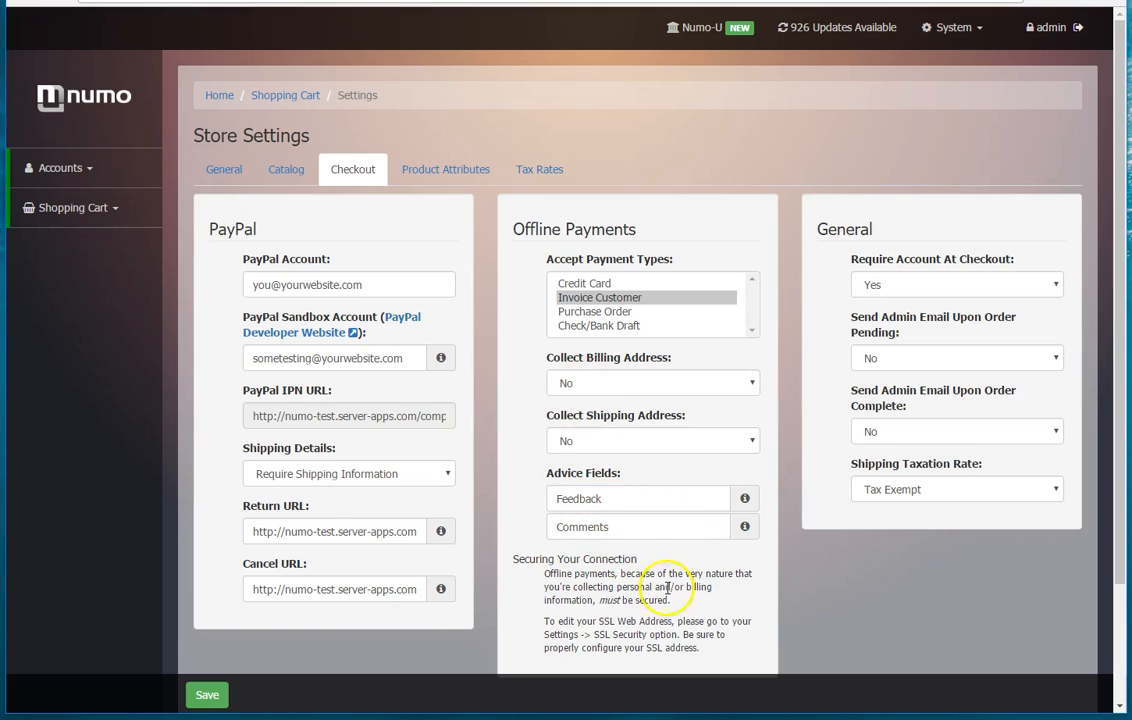
mouse_move(600, 560)
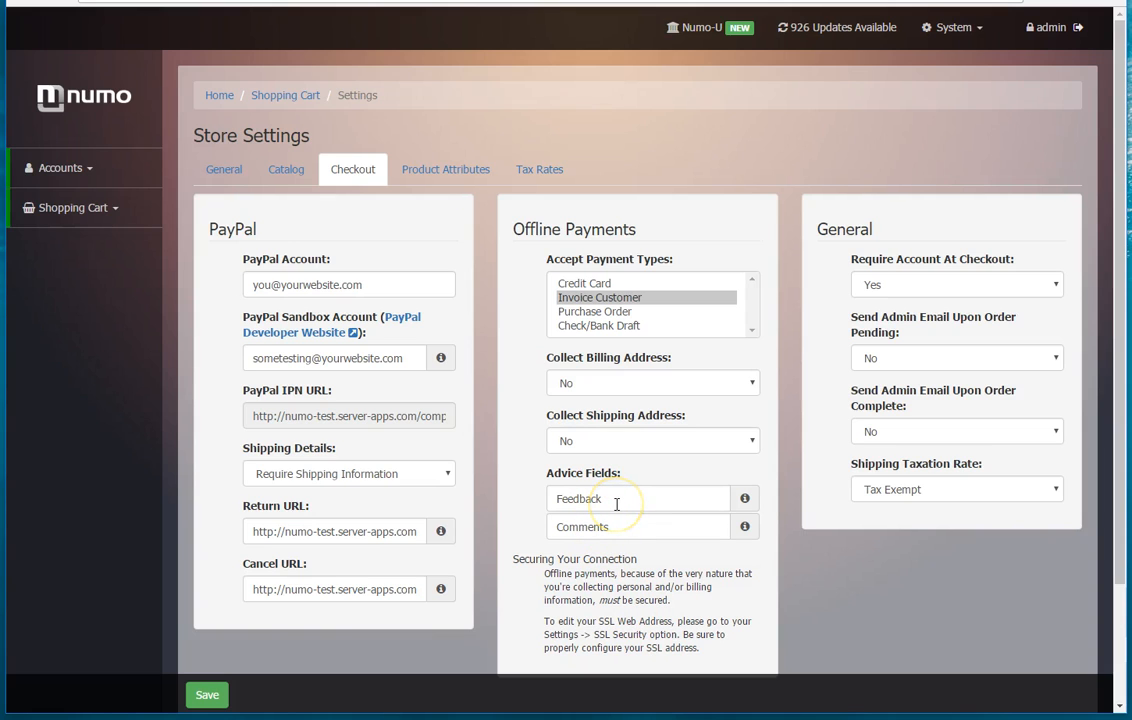
mouse_move(616, 532)
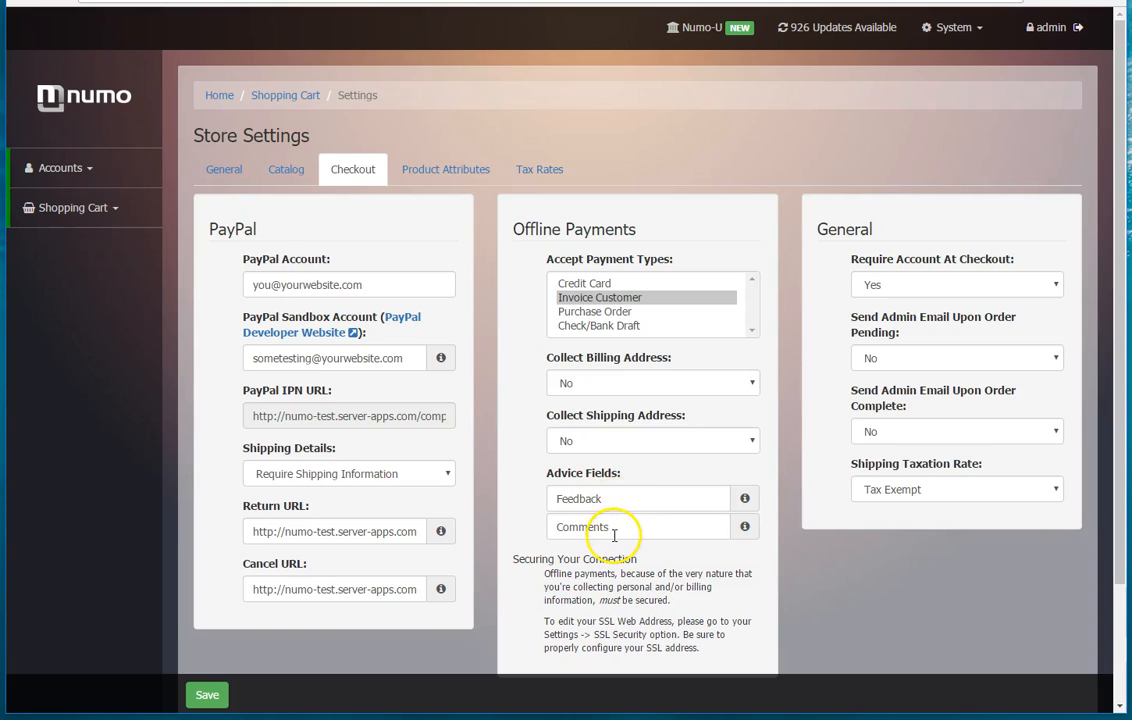
mouse_move(598, 572)
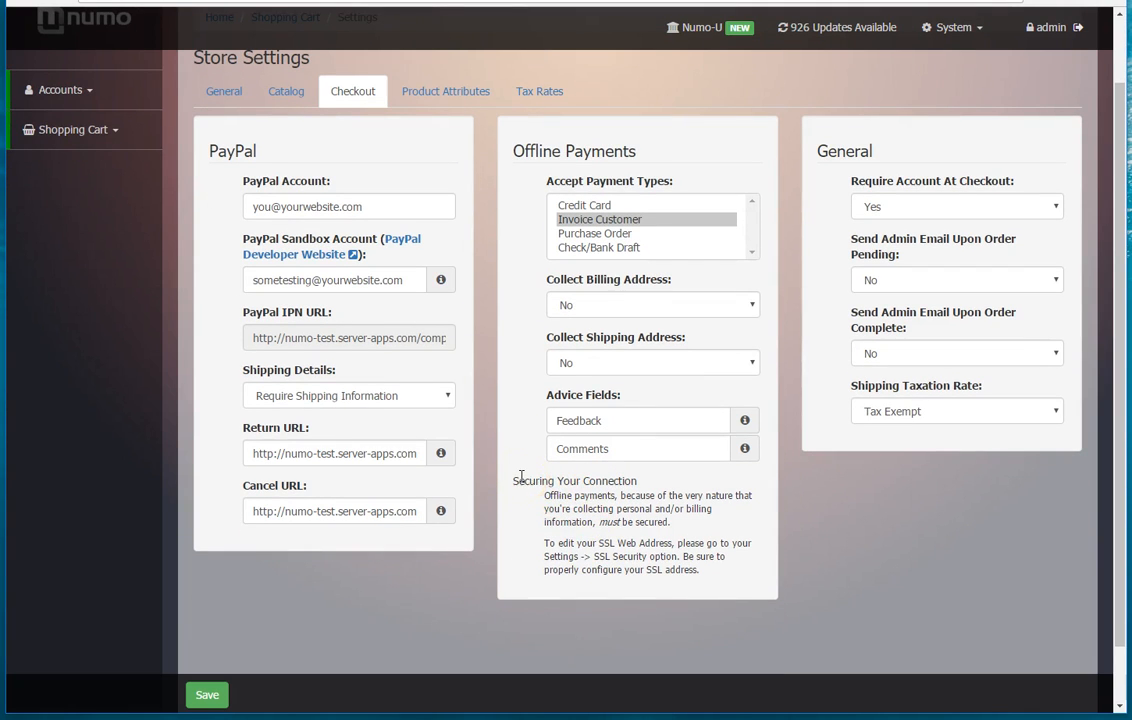
mouse_move(696, 572)
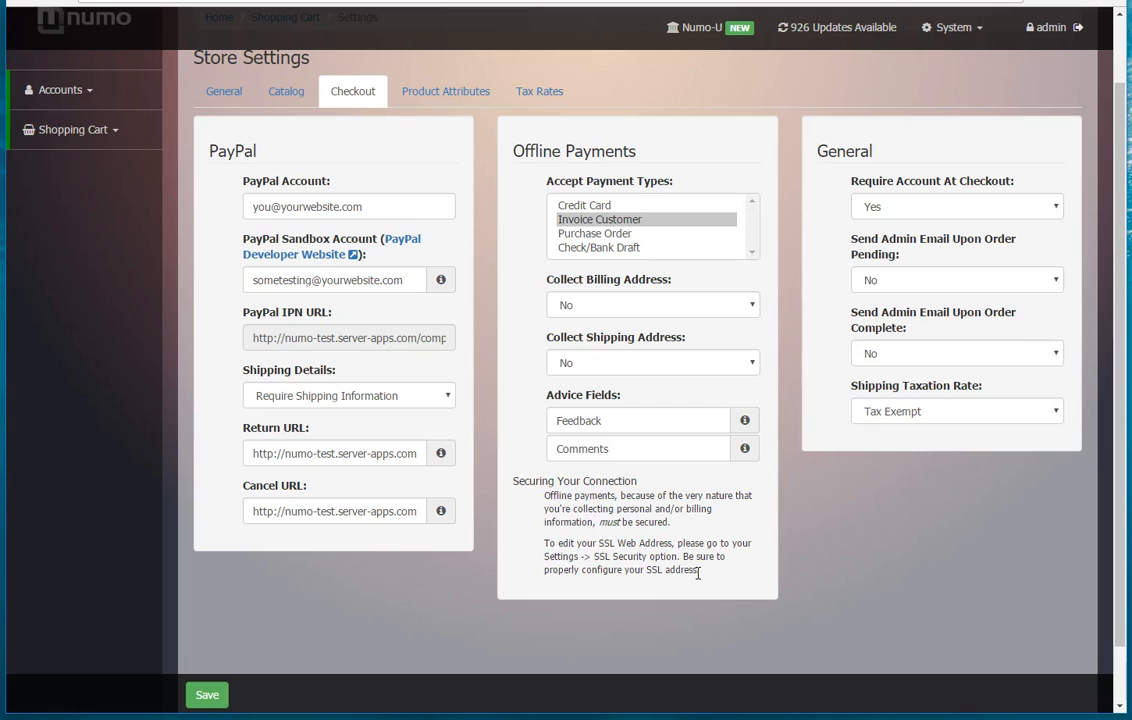
mouse_move(620, 394)
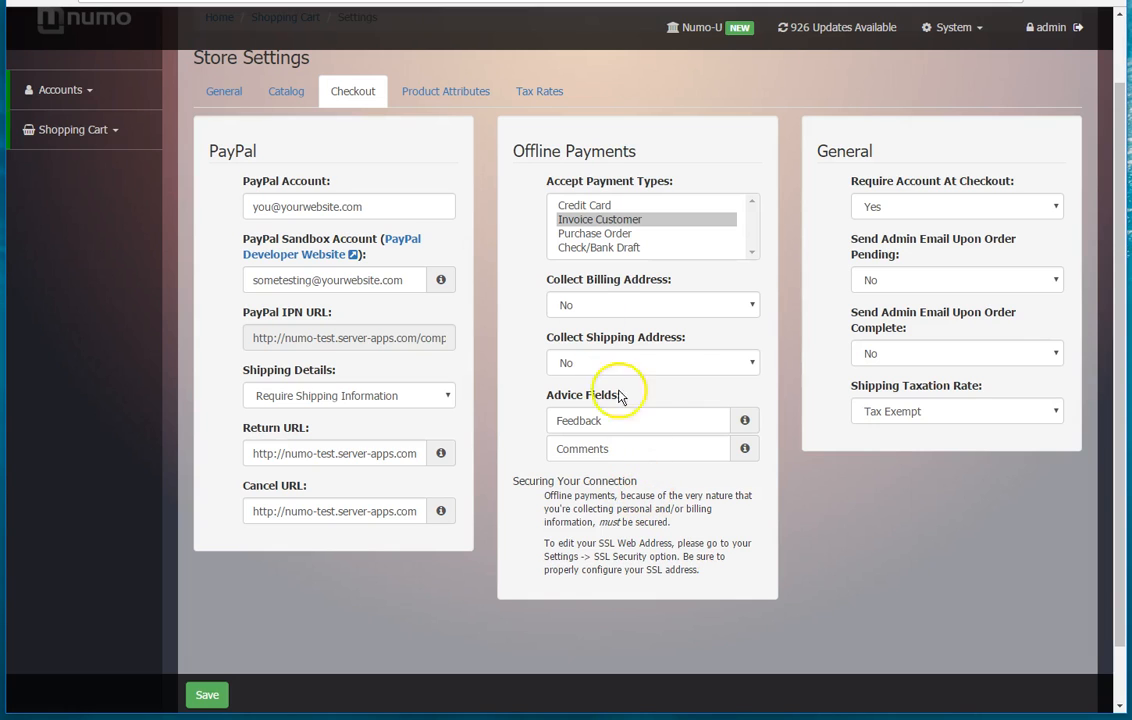
mouse_move(732, 592)
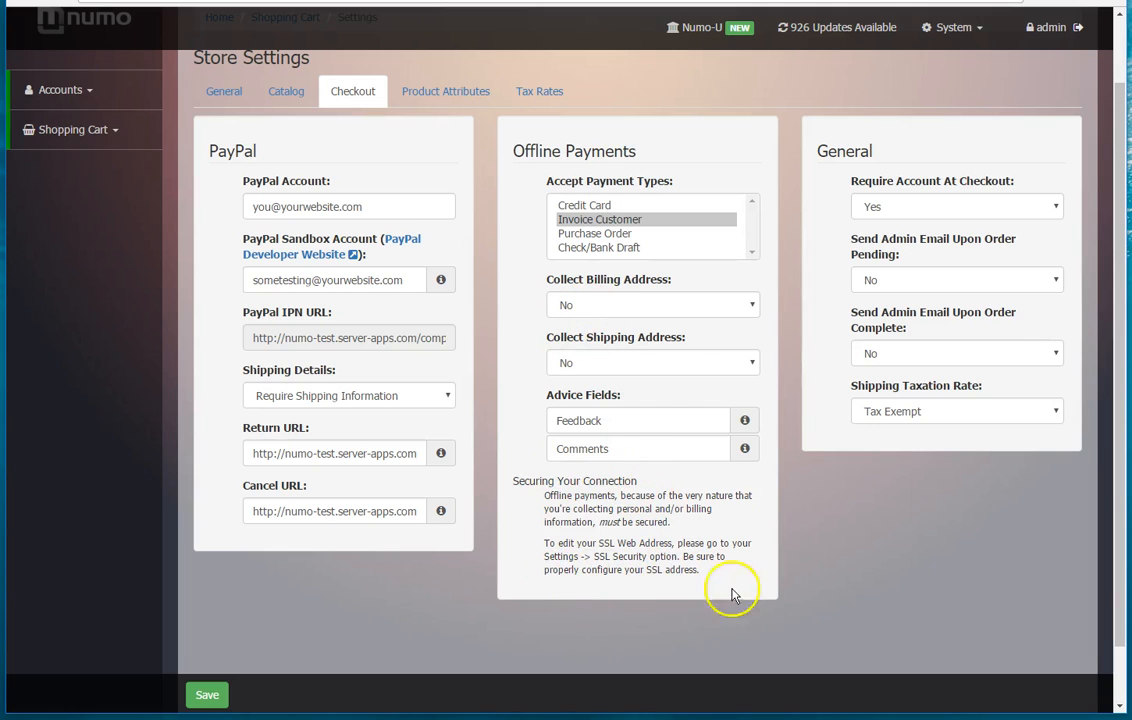
mouse_move(658, 584)
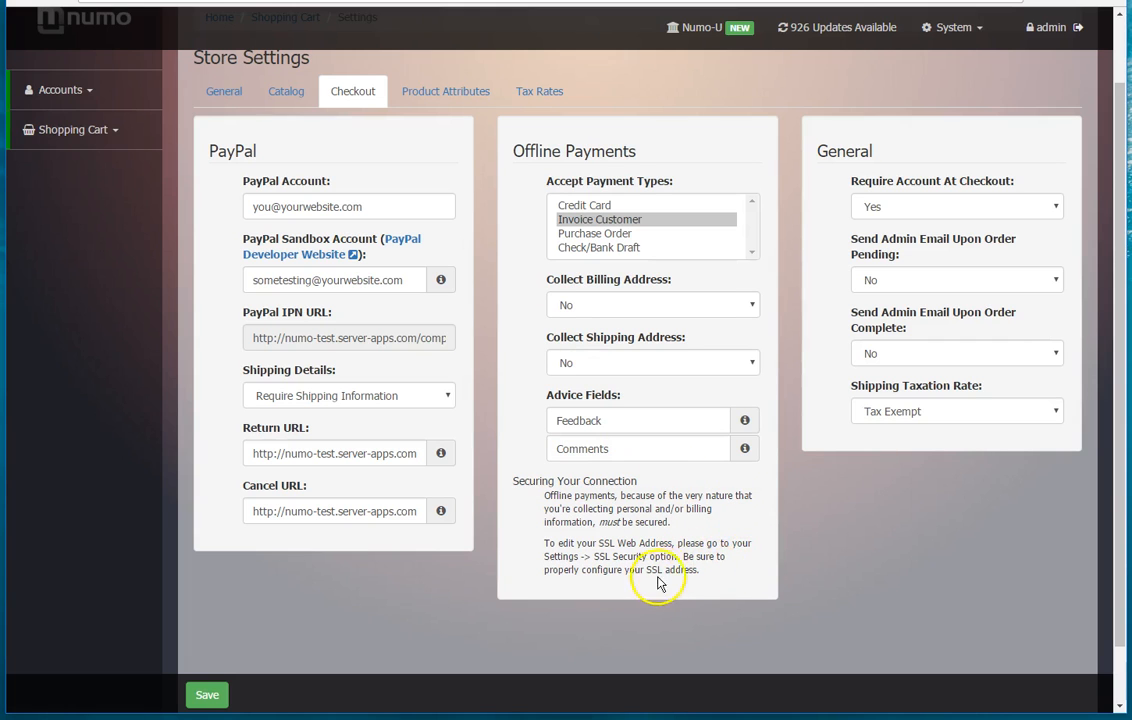
mouse_move(622, 384)
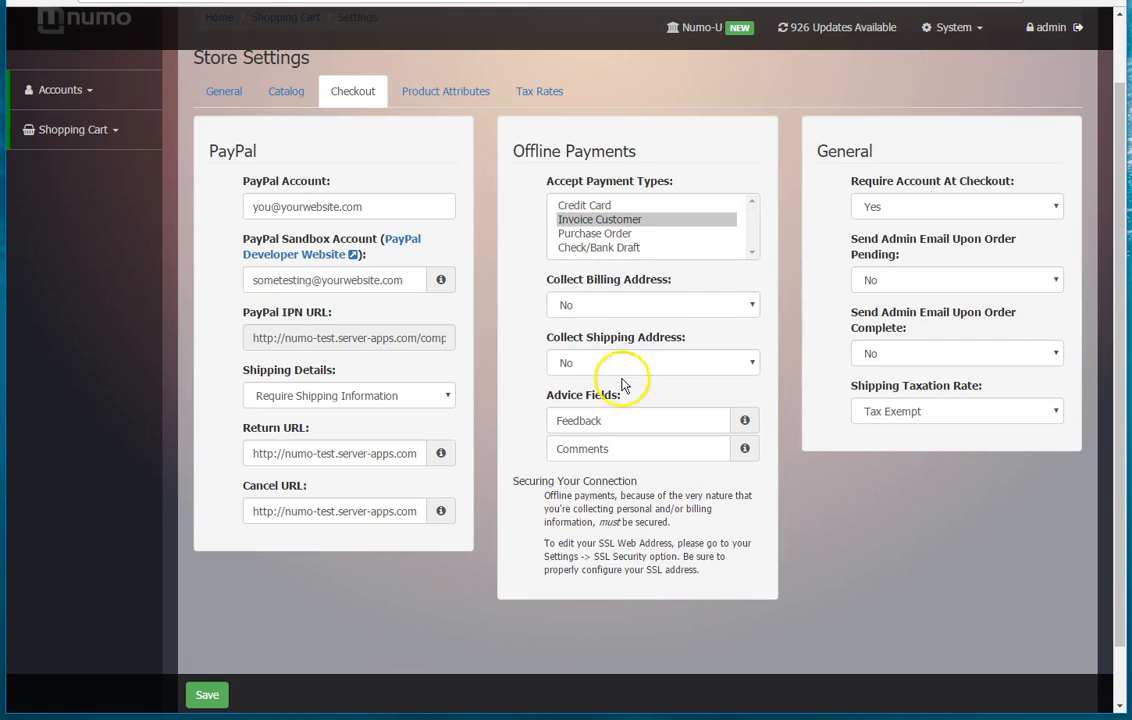
scroll(up, 3)
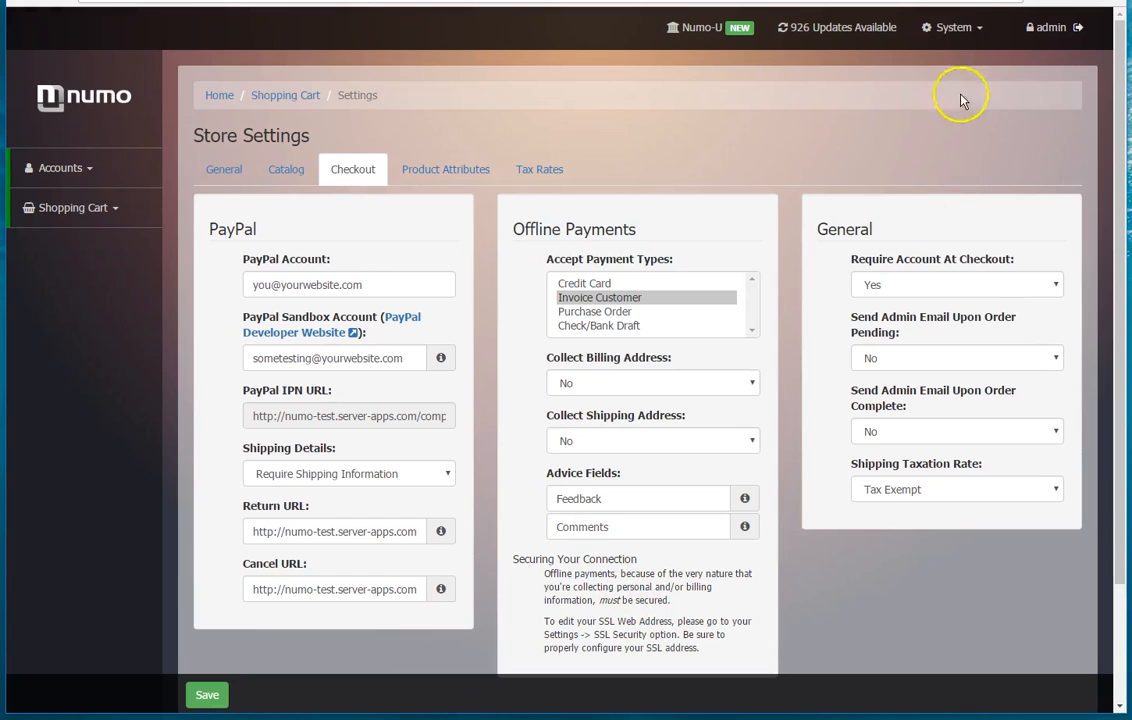
Go to SSL Security from the System menu to see the SSL address.
click(952, 28)
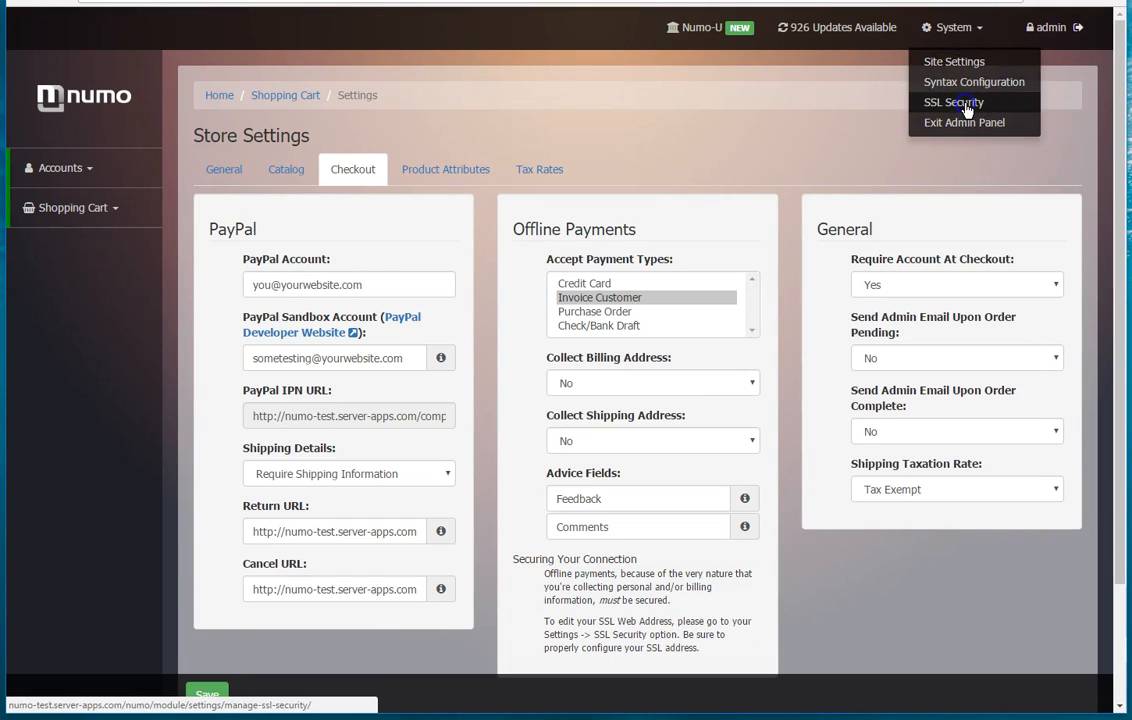
click(952, 102)
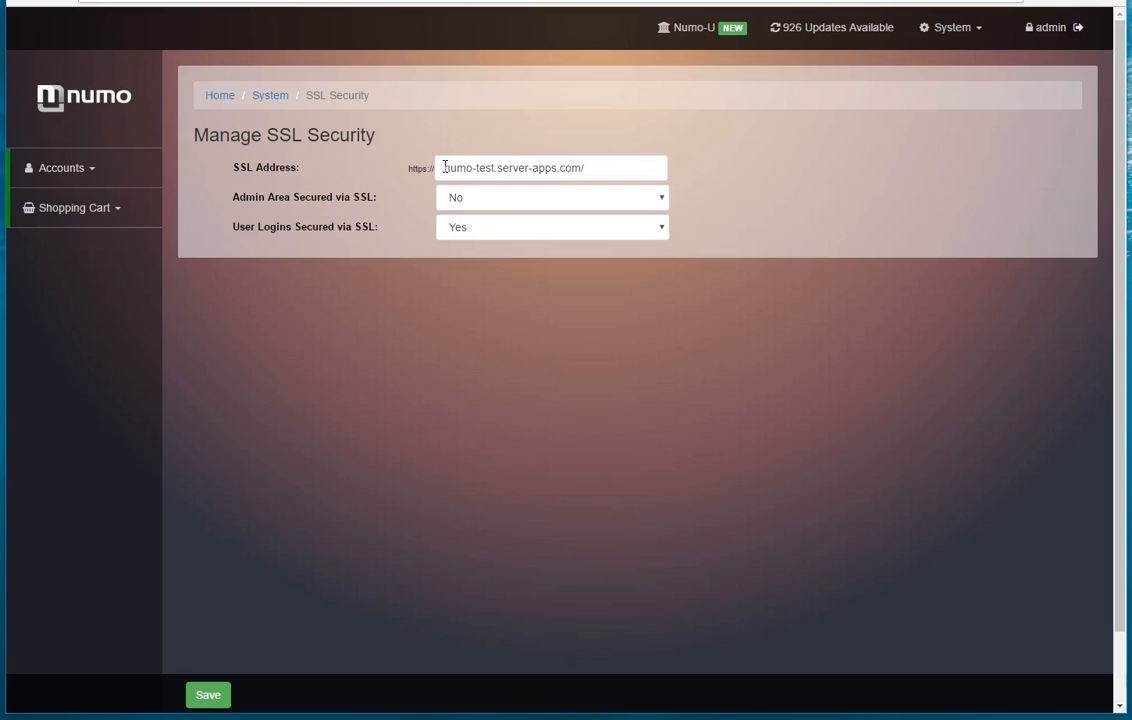
mouse_move(228, 52)
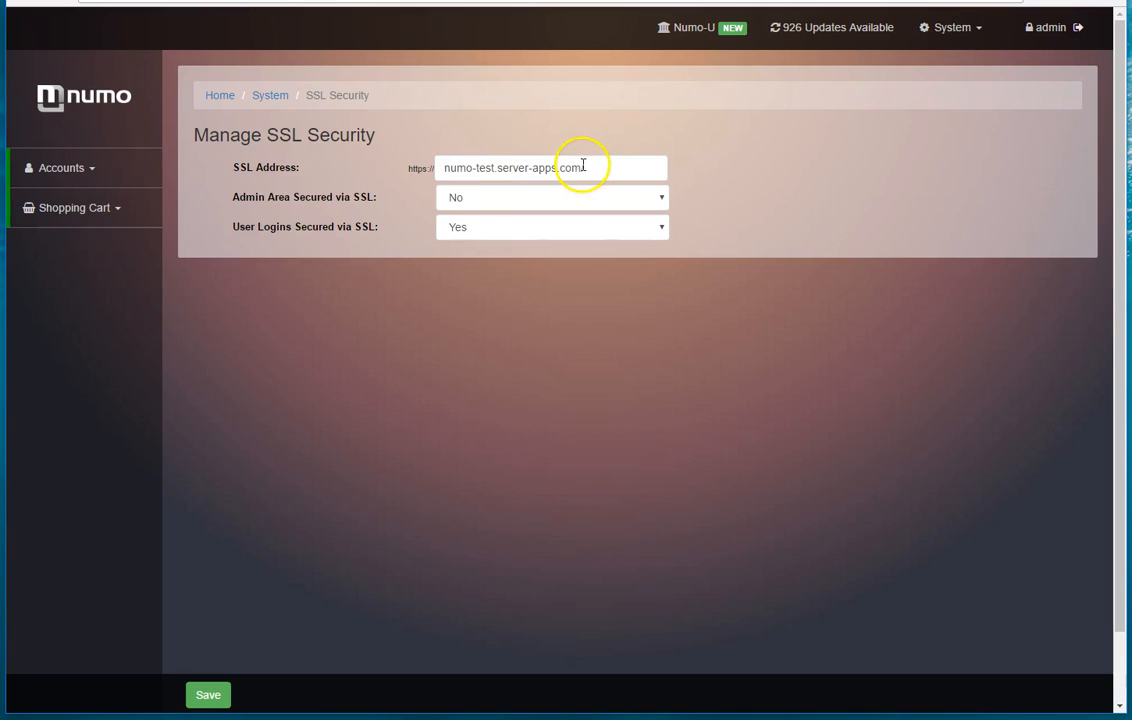
text(/)
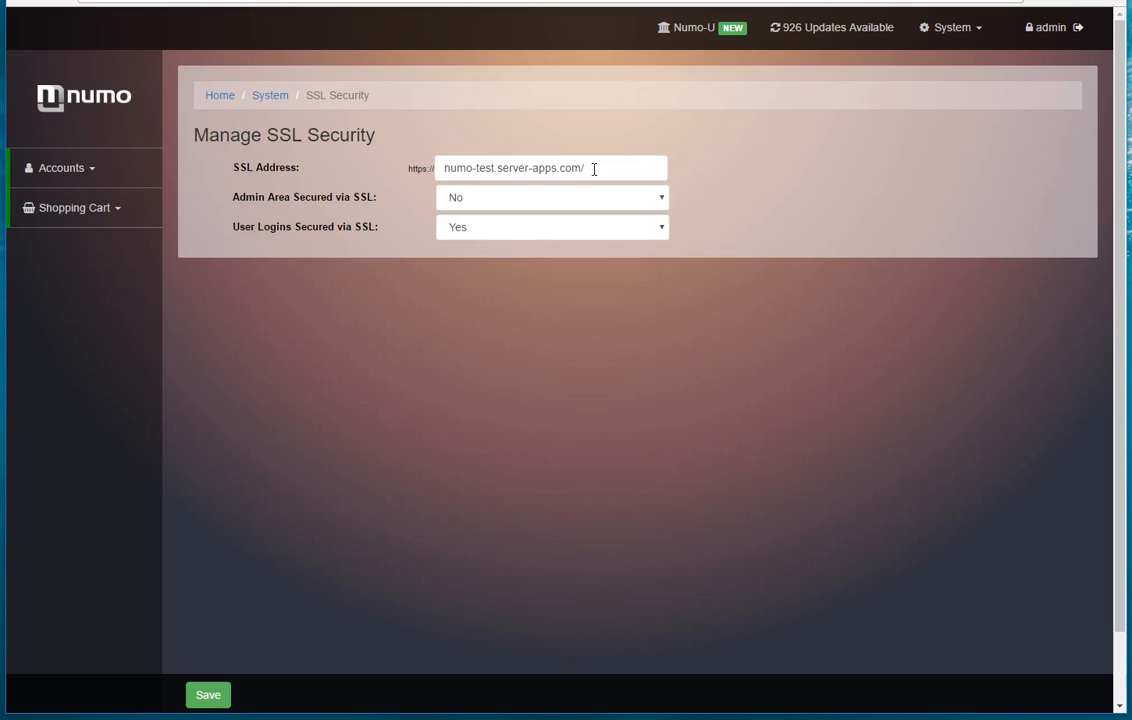
mouse_move(544, 180)
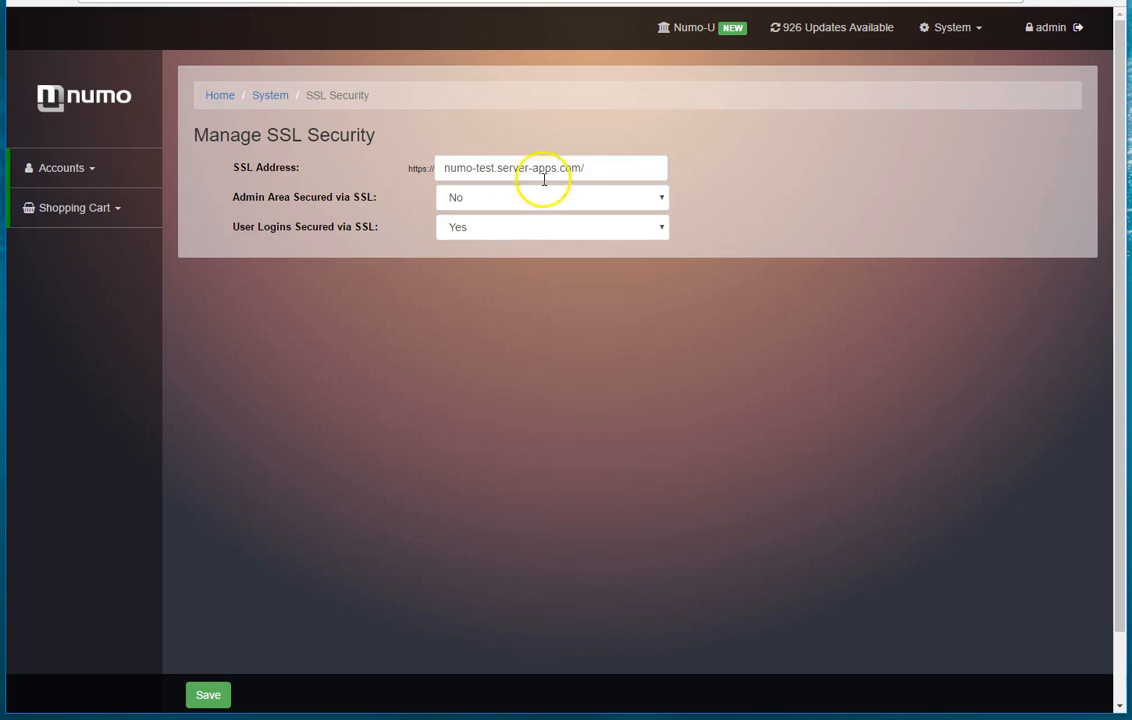